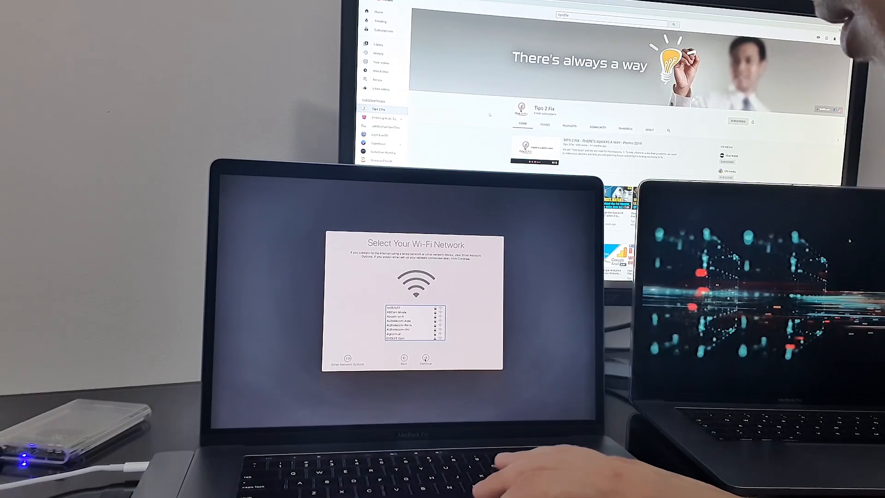
# - Skip the Wi-Fi and Data & Privacy screens and choose transferring from a Mac, Time Machine backup, or startup disk
pyautogui.click(424, 360)
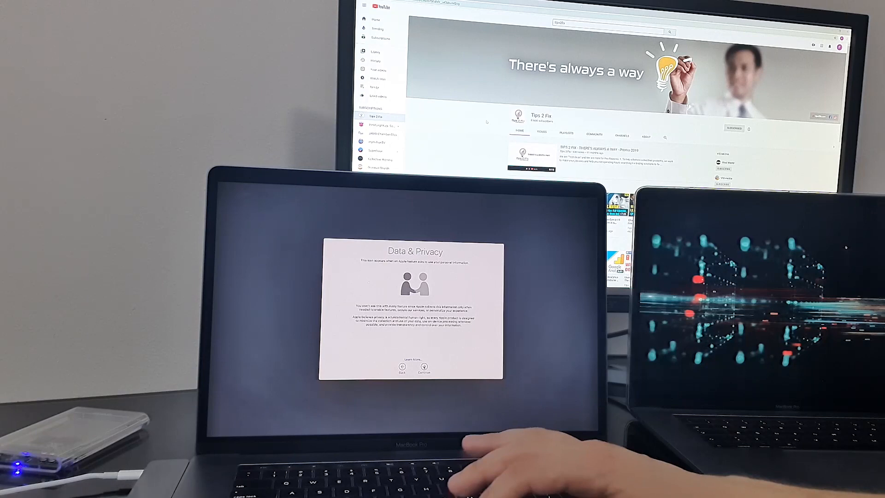
pyautogui.click(423, 367)
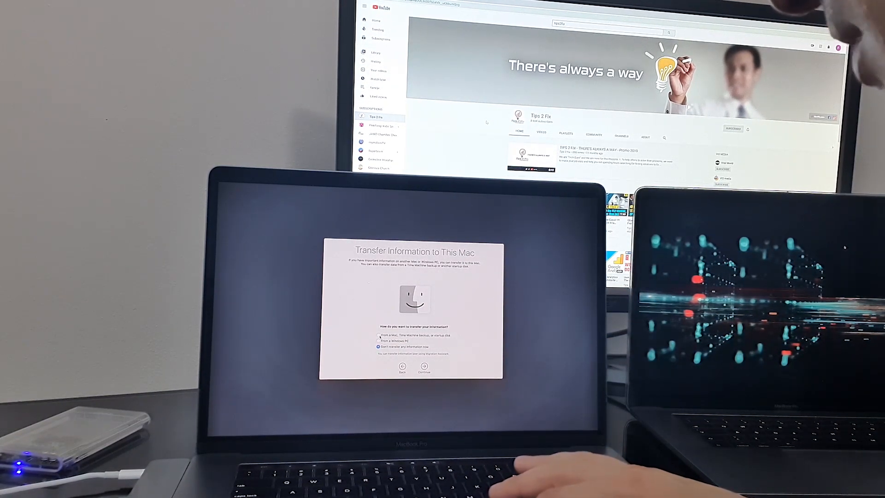
pyautogui.click(379, 335)
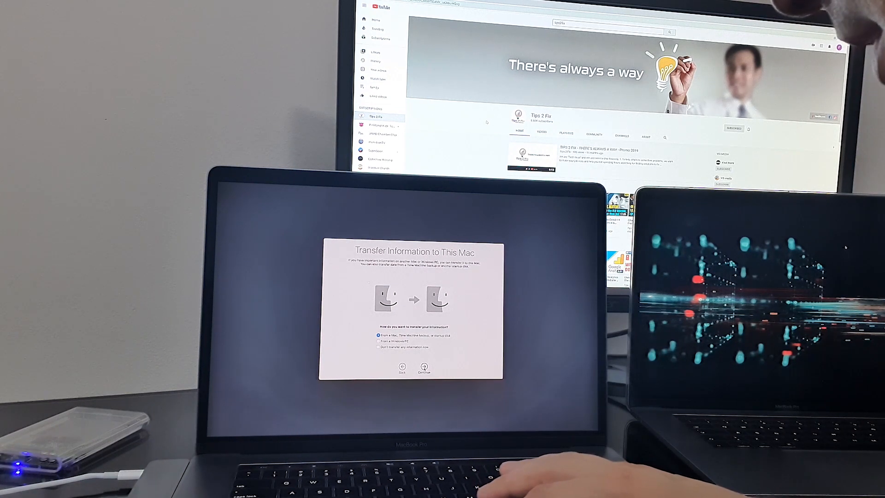
# - Pick the MacBook Pro's 'Macintosh HD - Data' Time Machine backup as the transfer source
pyautogui.click(422, 367)
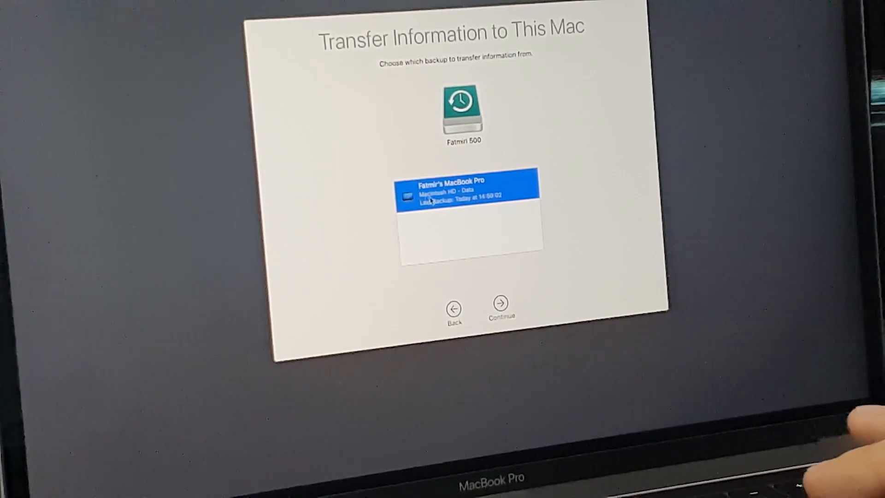
pyautogui.moveTo(514, 289)
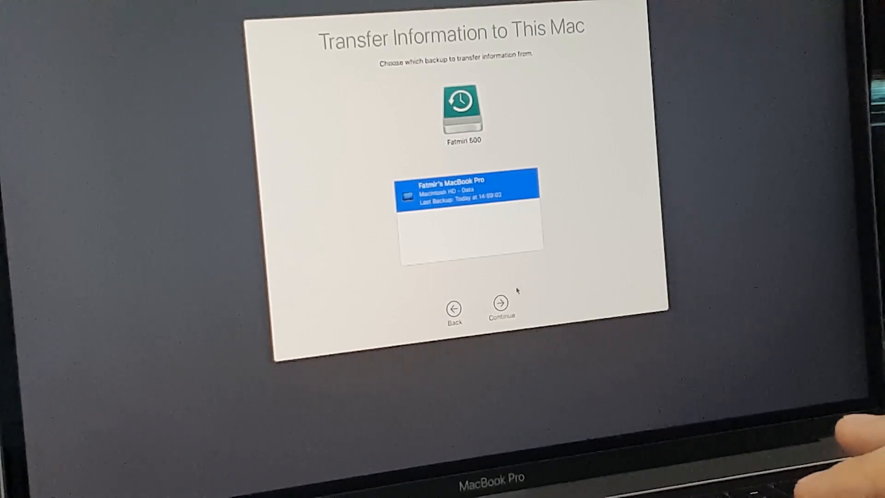
pyautogui.click(500, 303)
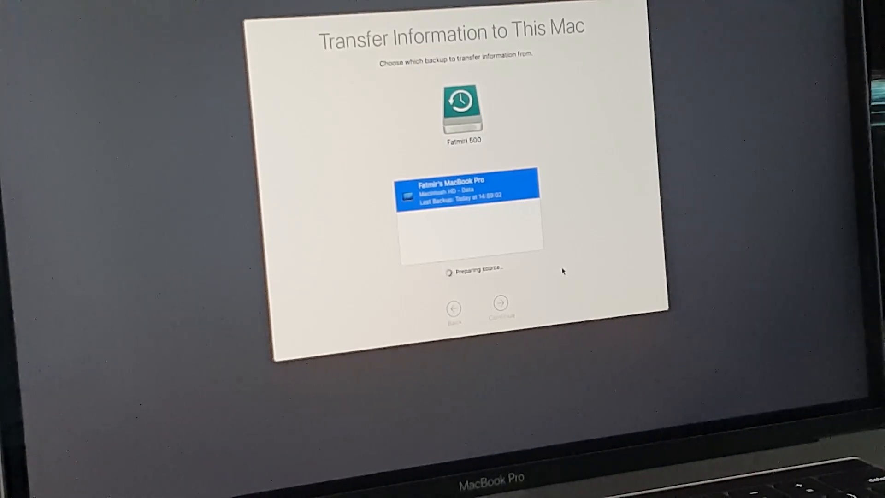
pyautogui.click(500, 302)
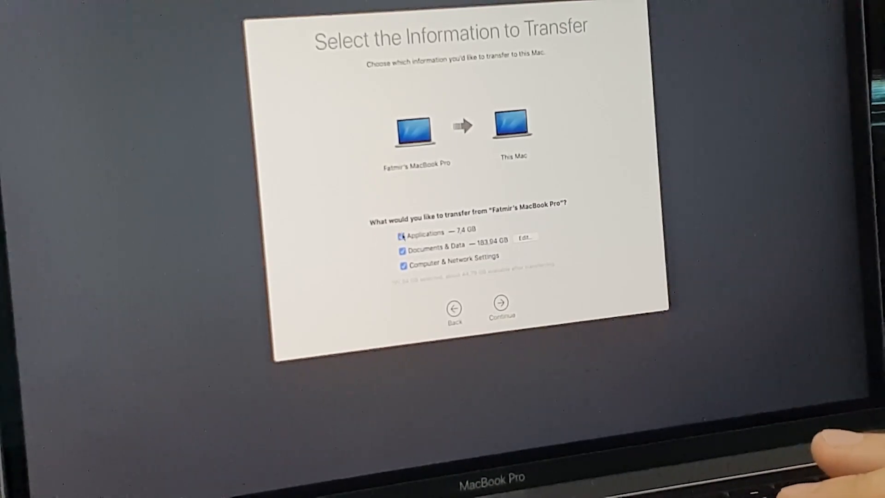
# - Keep applications, documents and settings selected and set the migrated admin account's password
pyautogui.click(402, 235)
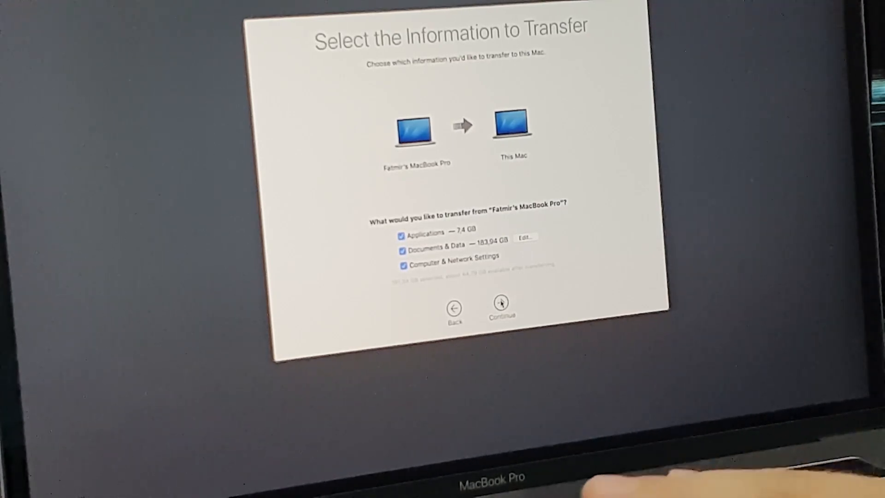
pyautogui.click(500, 302)
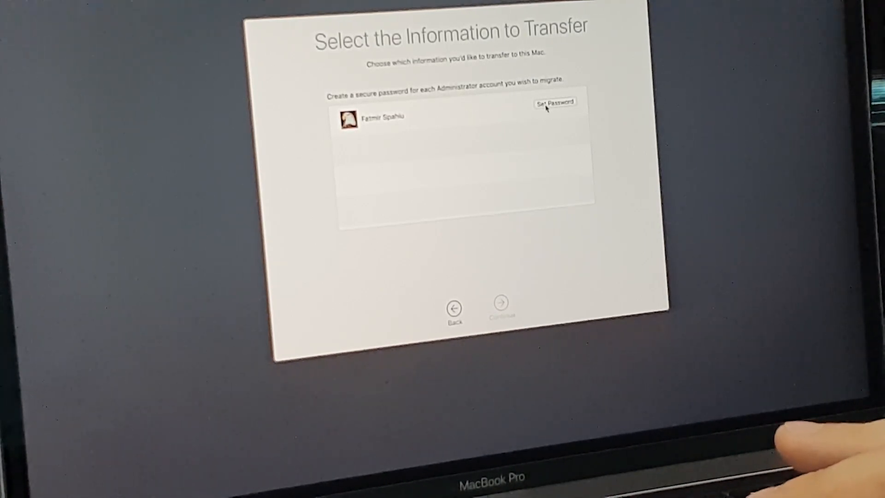
pyautogui.click(555, 103)
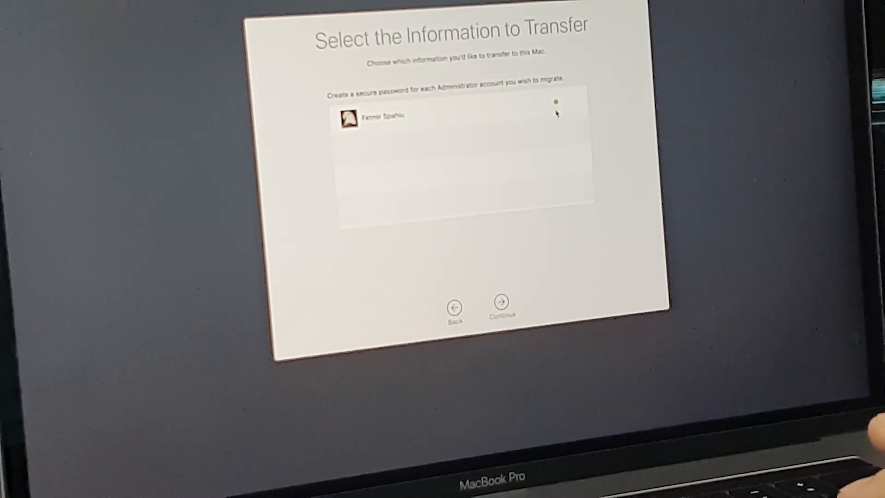
pyautogui.moveTo(556, 111)
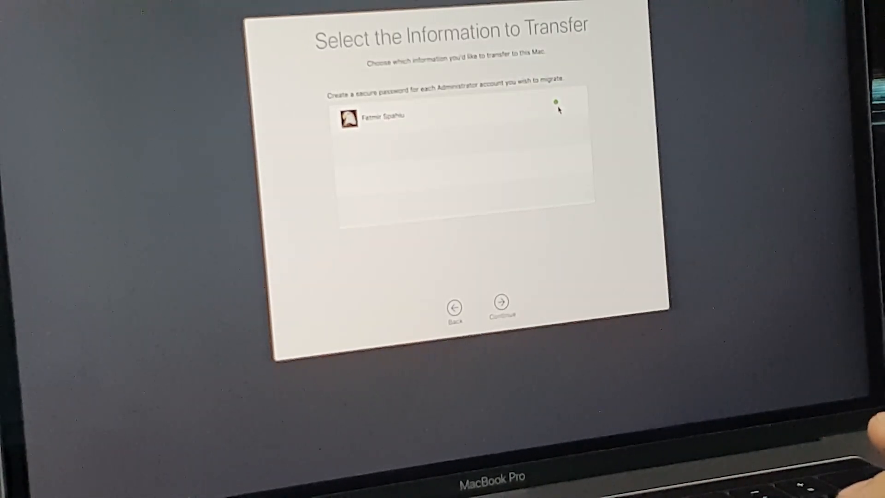
pyautogui.click(500, 302)
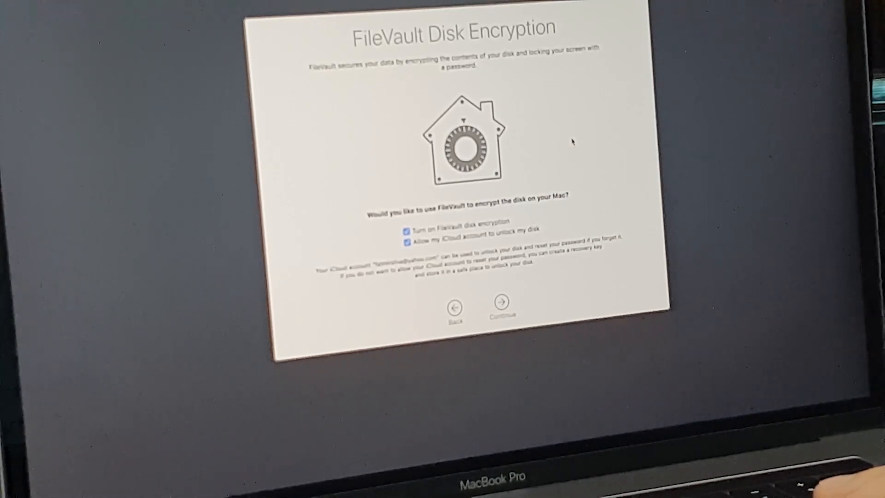
pyautogui.moveTo(505, 191)
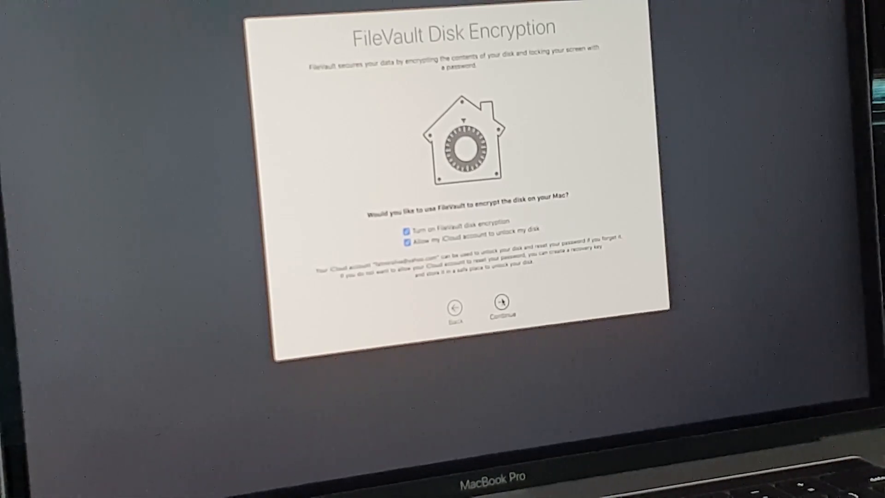
# - Keep FileVault encryption with iCloud unlocking enabled and continue past the password screen
pyautogui.click(499, 303)
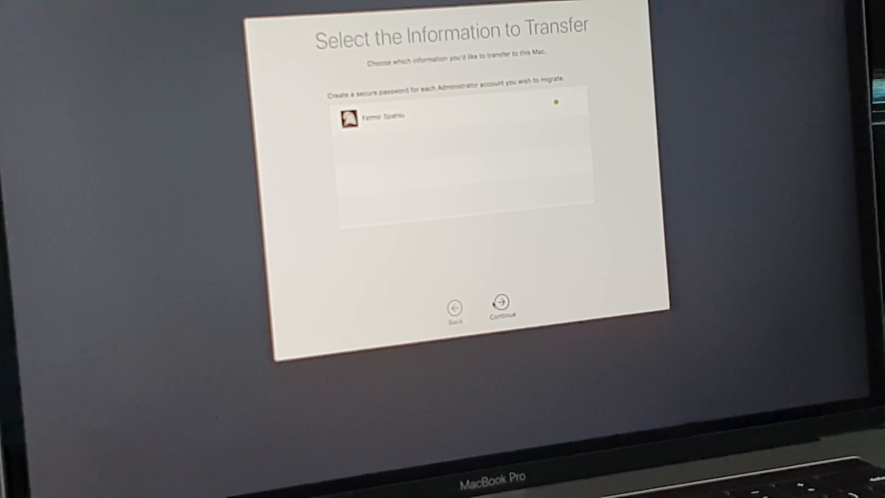
pyautogui.click(501, 302)
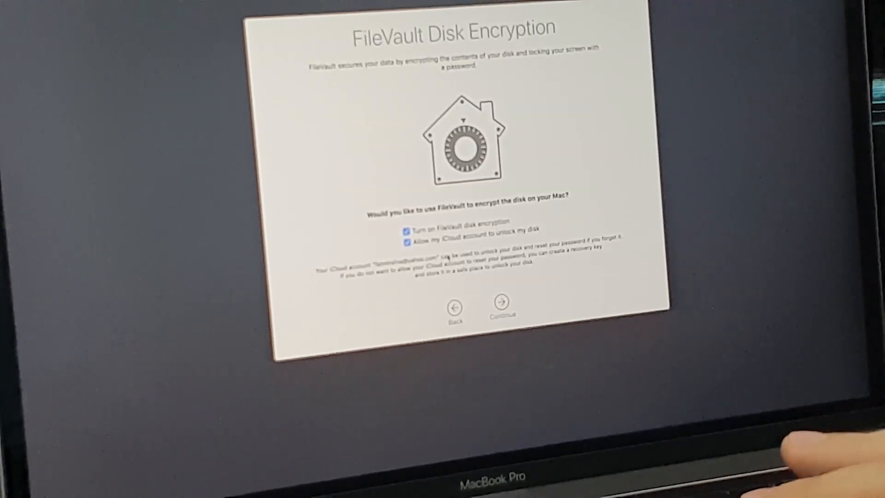
pyautogui.click(498, 301)
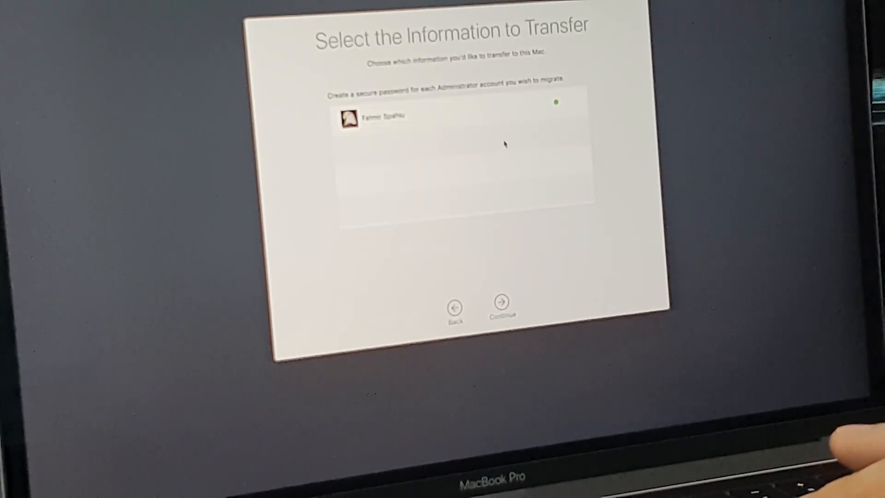
pyautogui.click(501, 301)
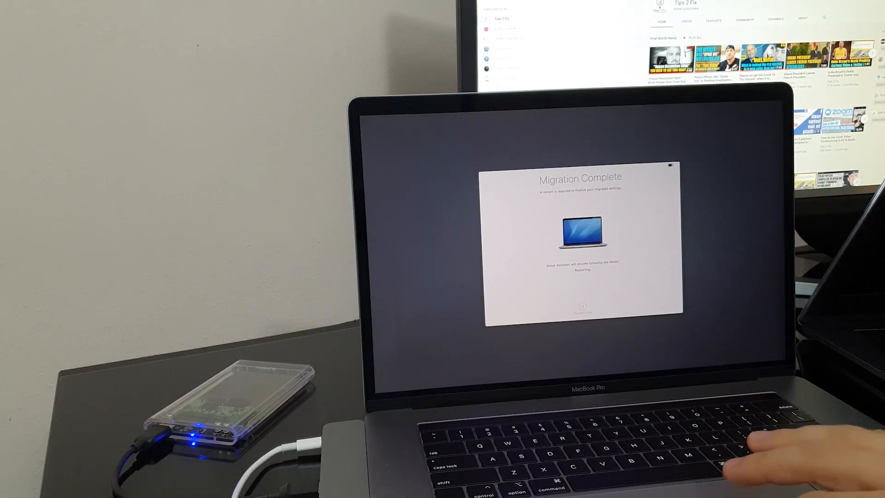
# - Restart to finalise migrated settings, then reboot into Recovery with Command-R
pyautogui.click(580, 307)
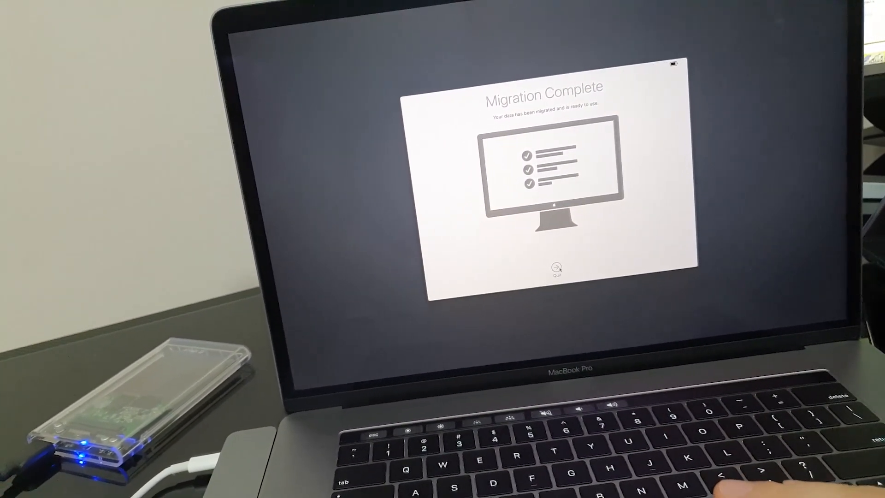
pyautogui.press('cmd+r')
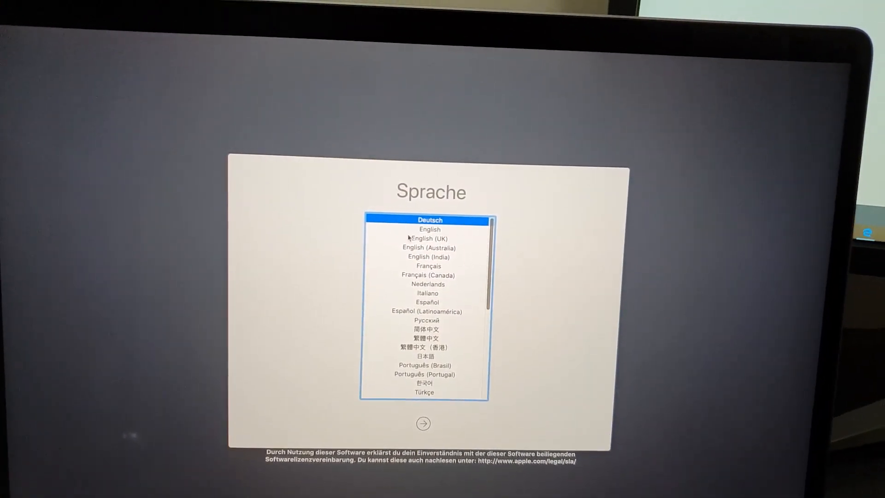
# - Choose English as the recovery language and continue to macOS Utilities
pyautogui.click(429, 229)
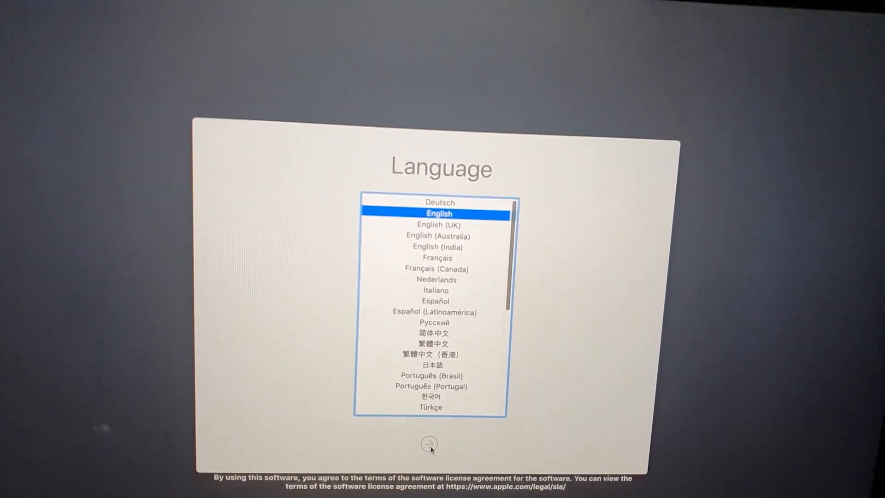
pyautogui.click(429, 443)
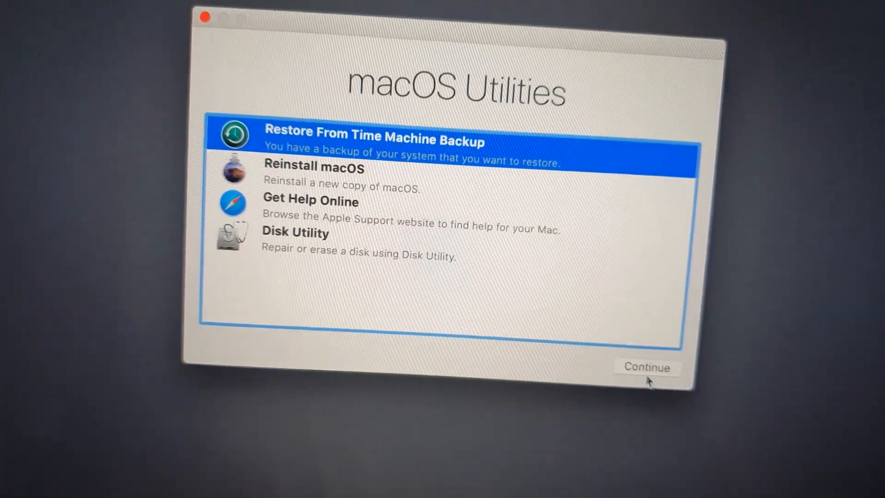
# - Start a Time Machine restore from the external disk's 23 May 2020 16:35:57 backup
pyautogui.click(646, 368)
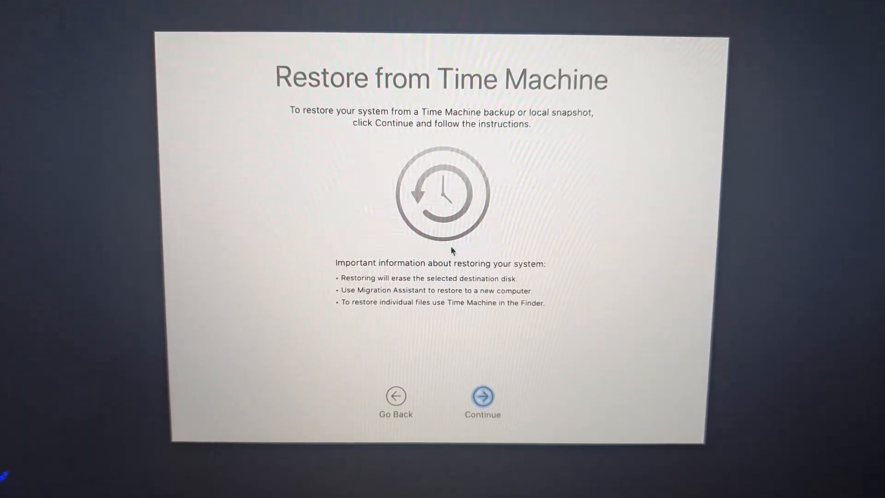
pyautogui.click(483, 394)
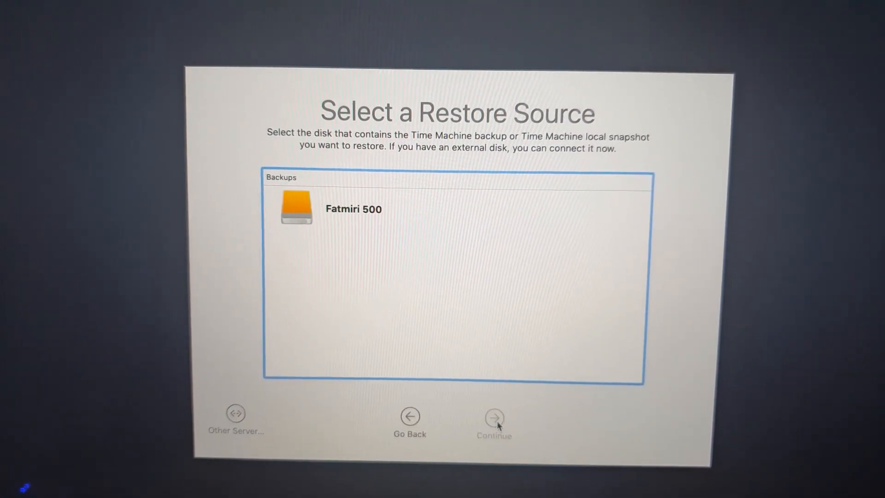
pyautogui.click(353, 208)
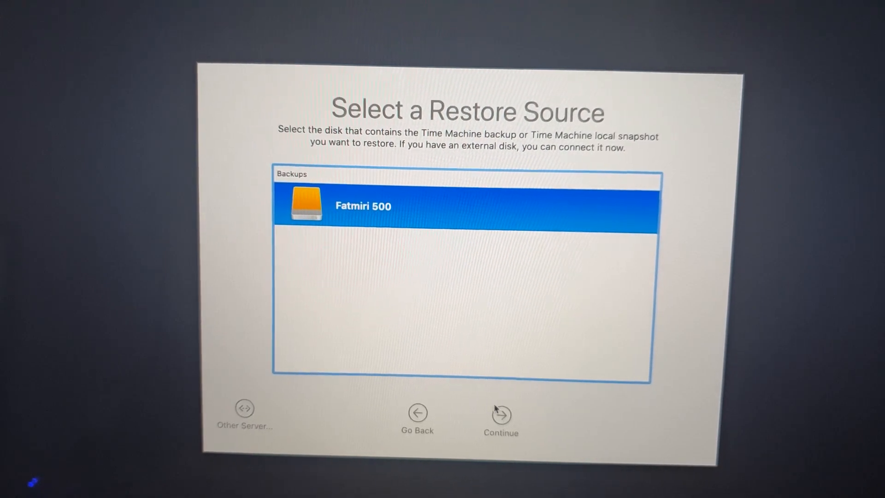
pyautogui.click(500, 414)
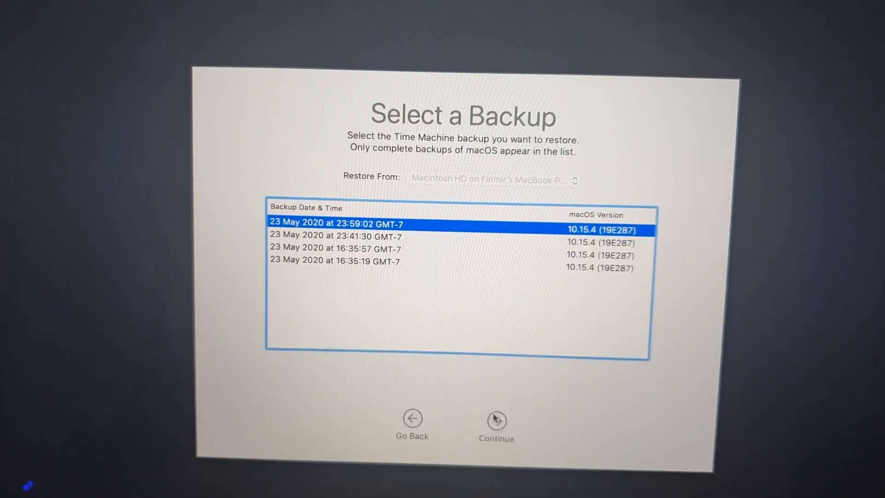
pyautogui.click(423, 237)
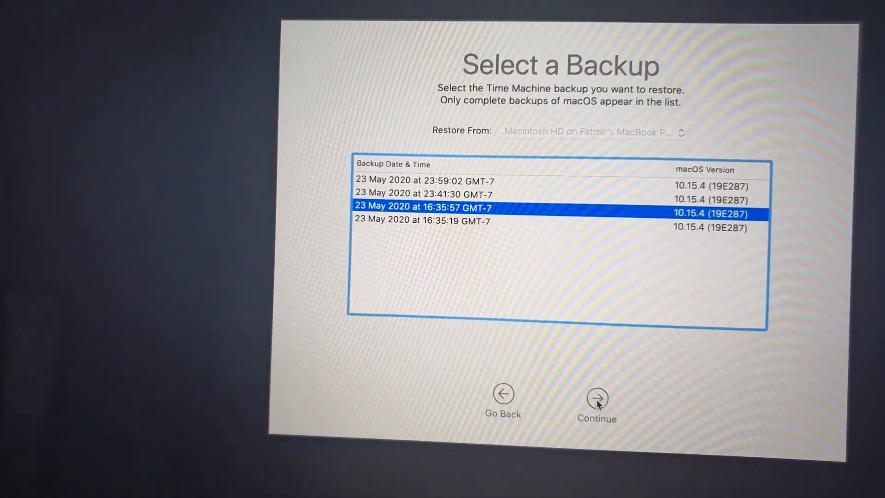
pyautogui.click(597, 395)
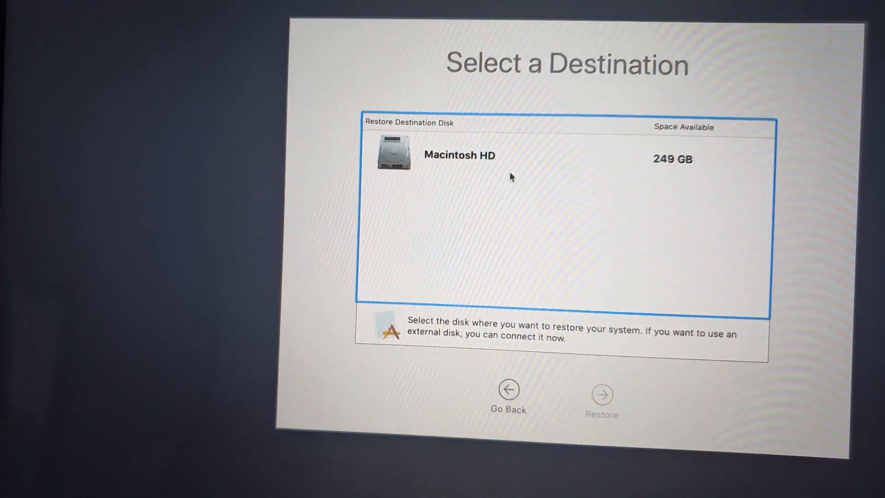
# - Restore onto Macintosh HD, confirming that the disk will be erased
pyautogui.click(458, 158)
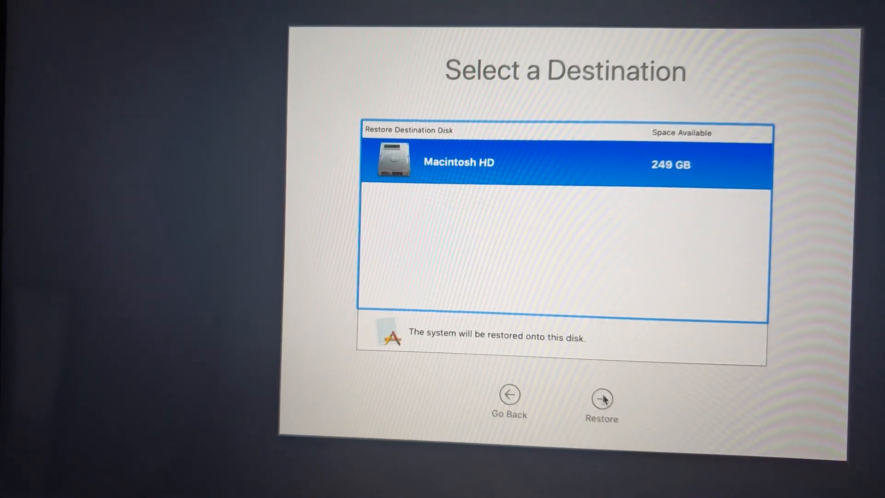
pyautogui.click(601, 397)
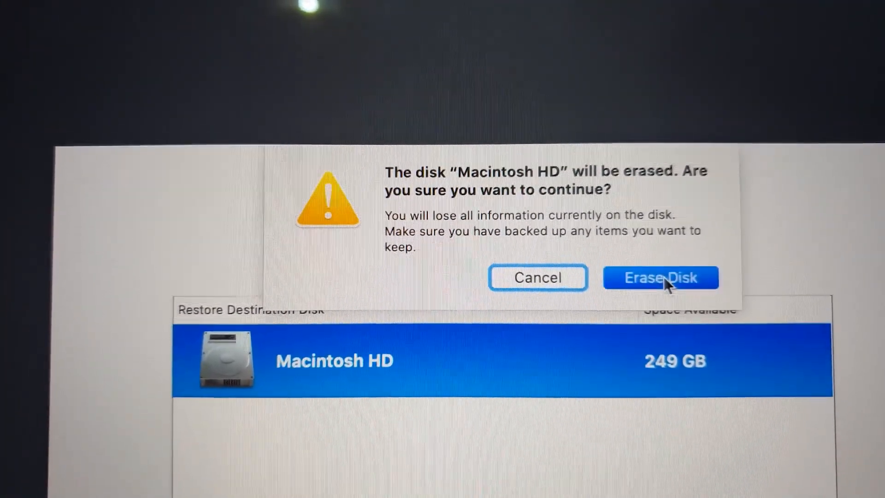
pyautogui.click(661, 277)
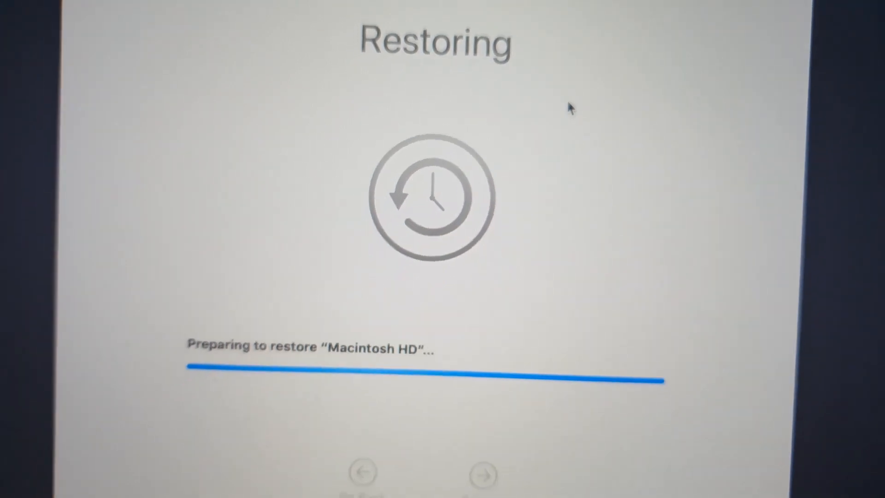